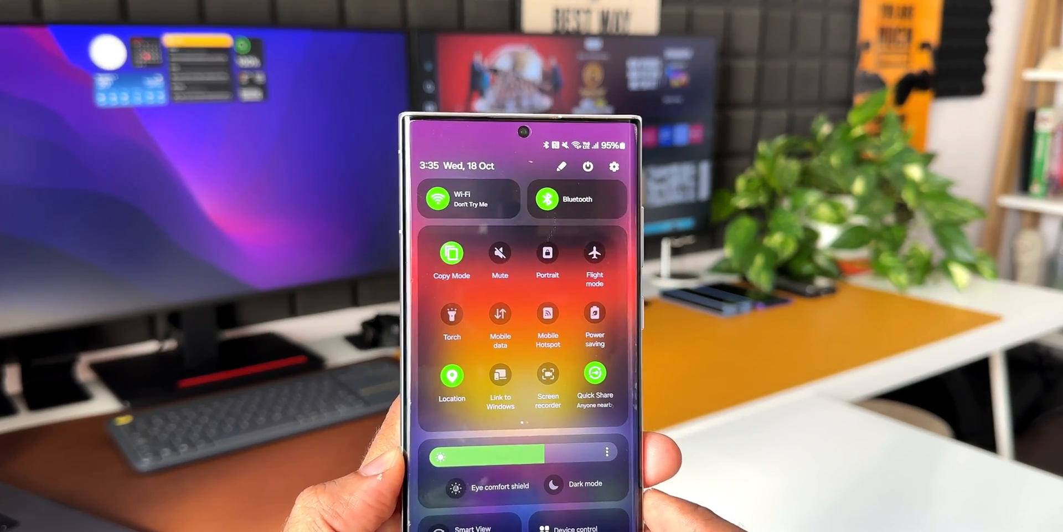
- Browse the panel edit pages and confirm Quick settings instant access is still disabled
scroll("left", 3)
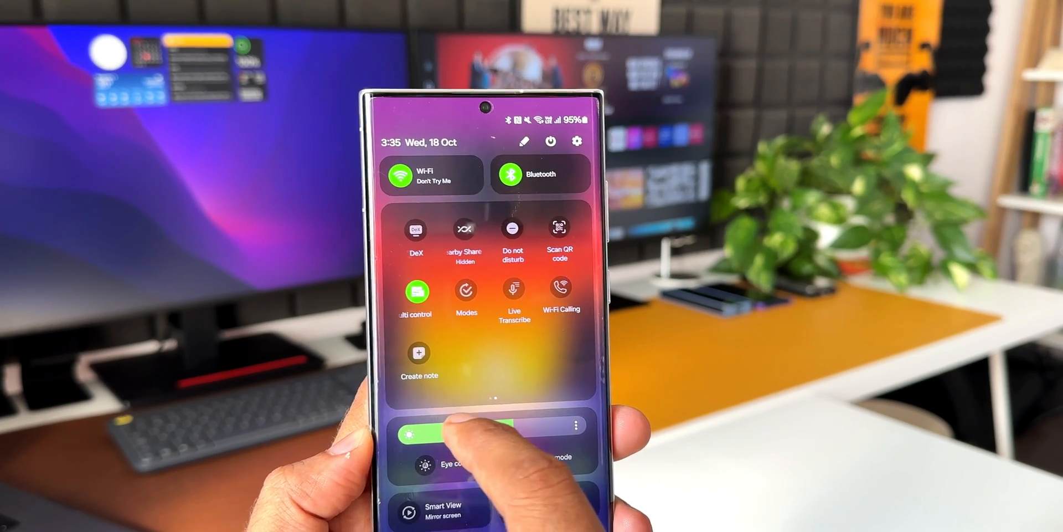
scroll("left", 3)
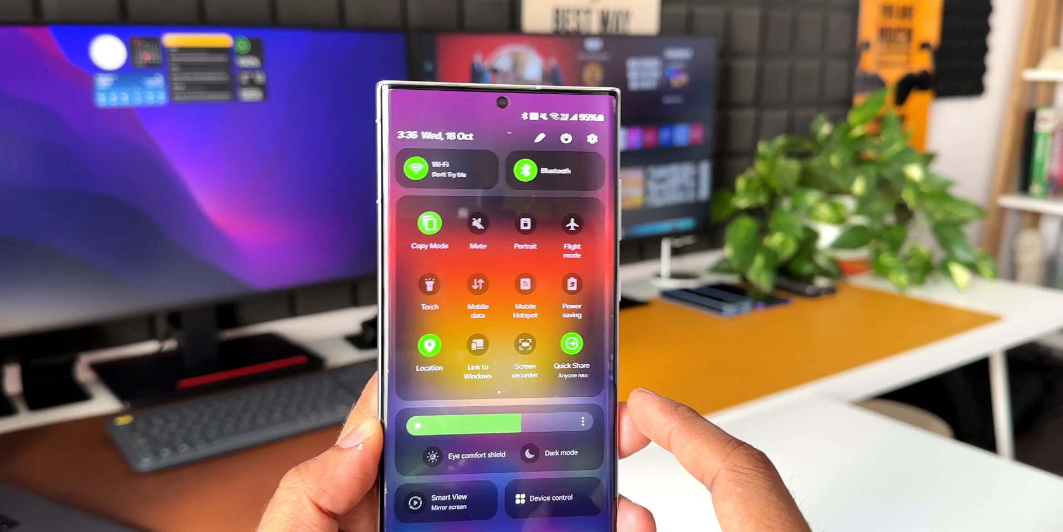
scroll("left", 3)
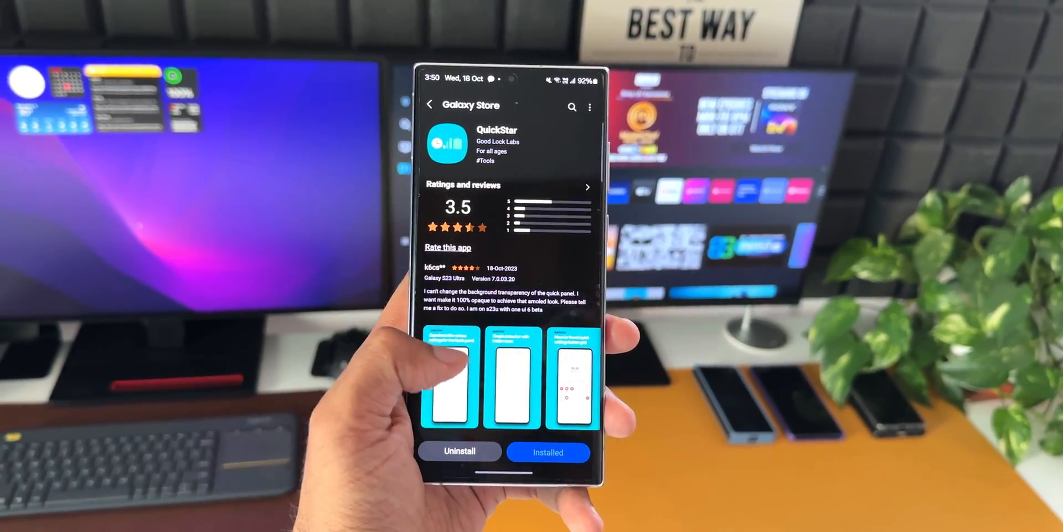
scroll("up", 3)
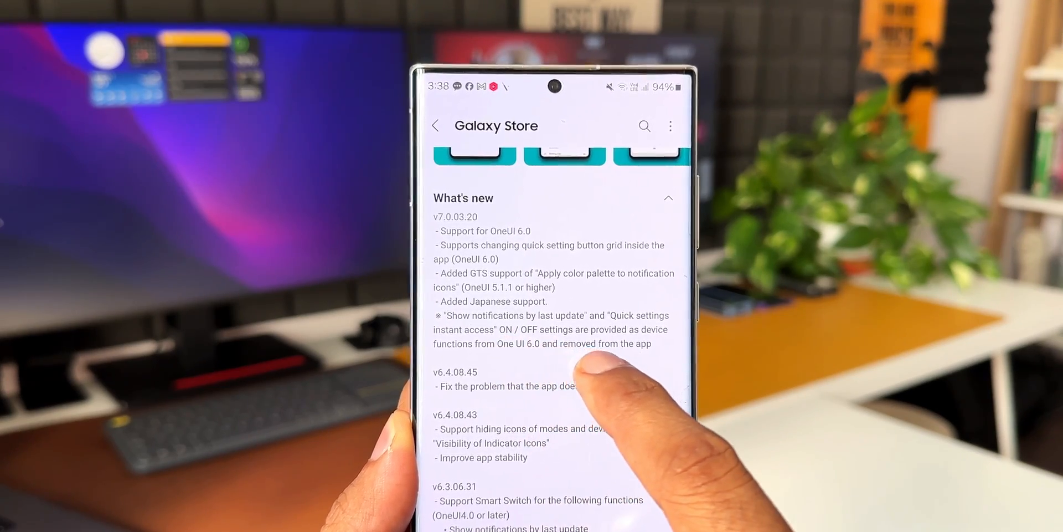
scroll("up", 3)
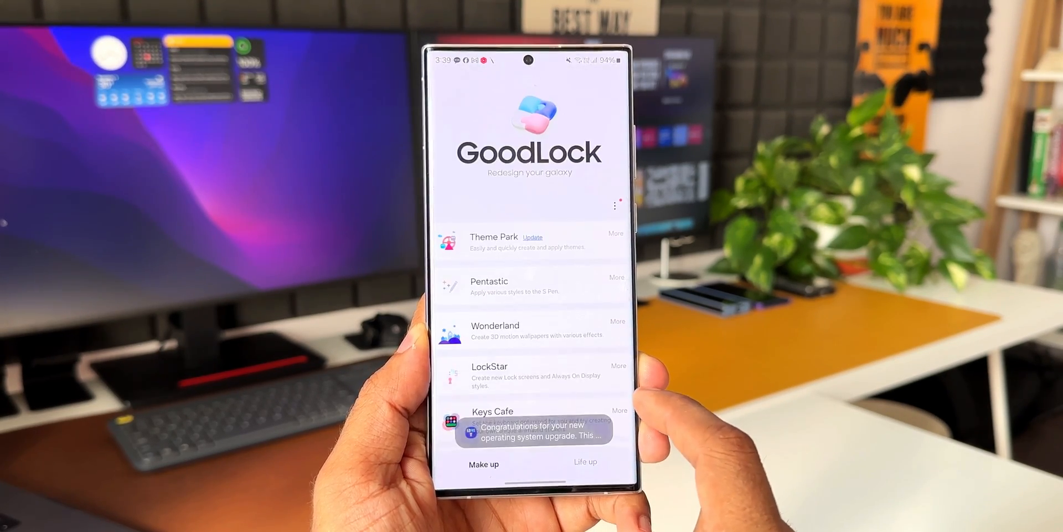
scroll("up", 3)
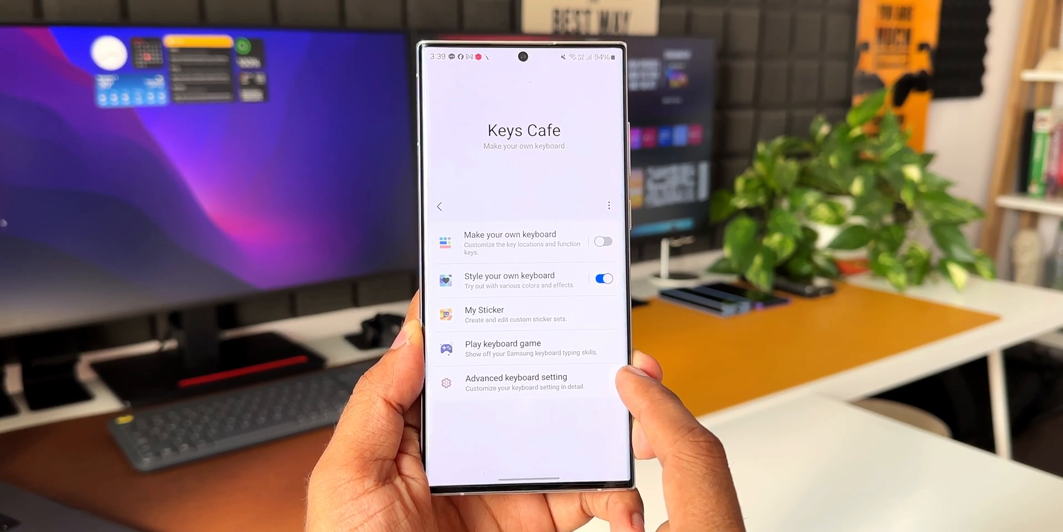
left_click(440, 206)
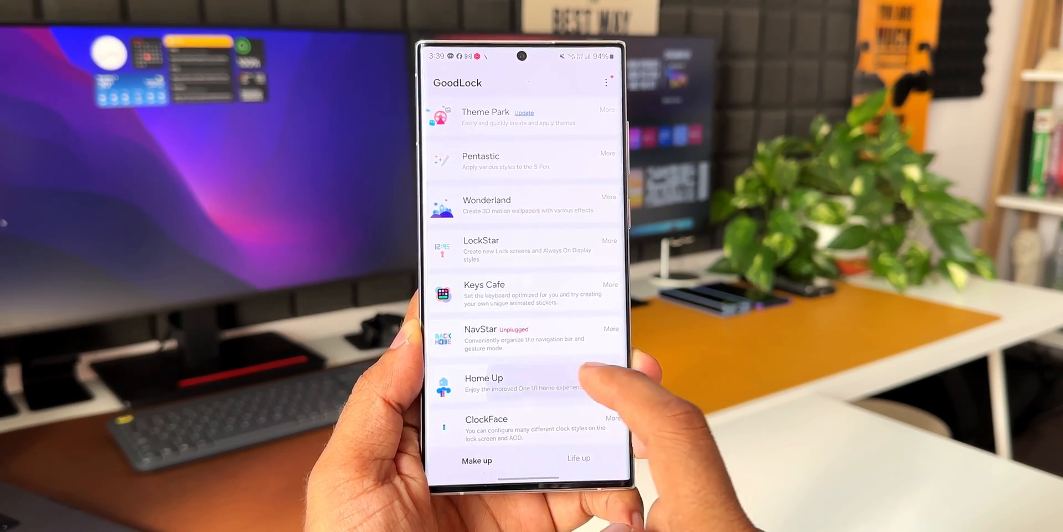
scroll("up", 3)
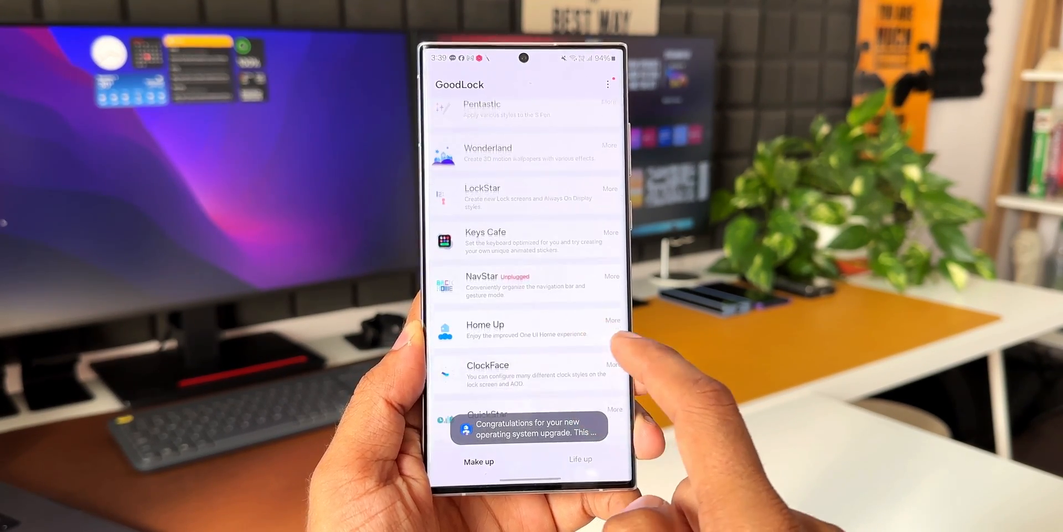
scroll("up", 3)
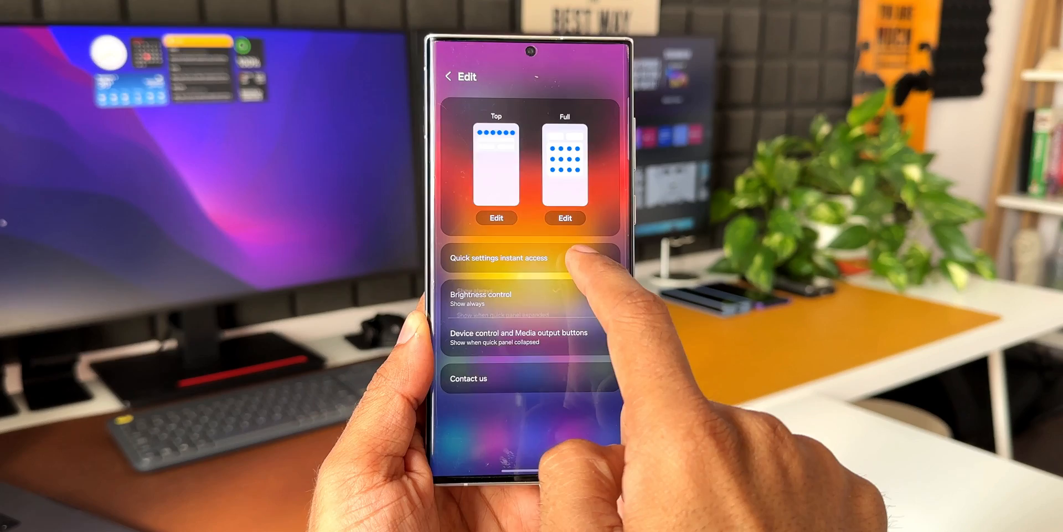
left_click(498, 258)
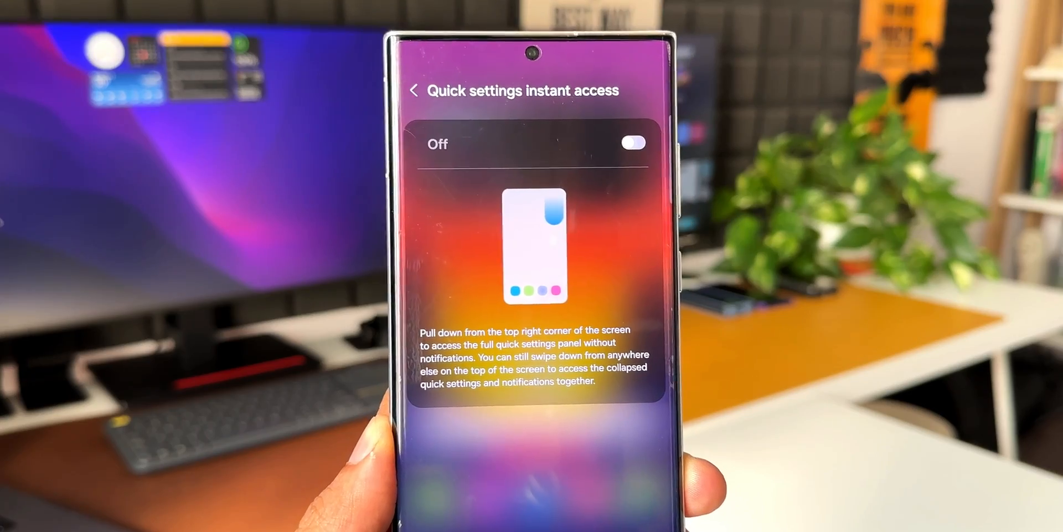
- Return home, pull down the quick panel and enter the device Settings
left_click(632, 143)
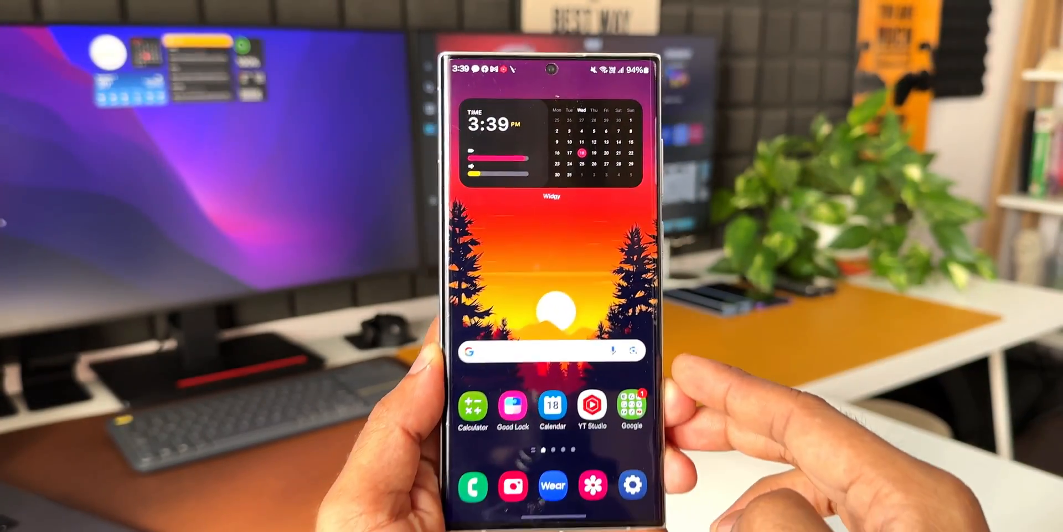
scroll("down", 3)
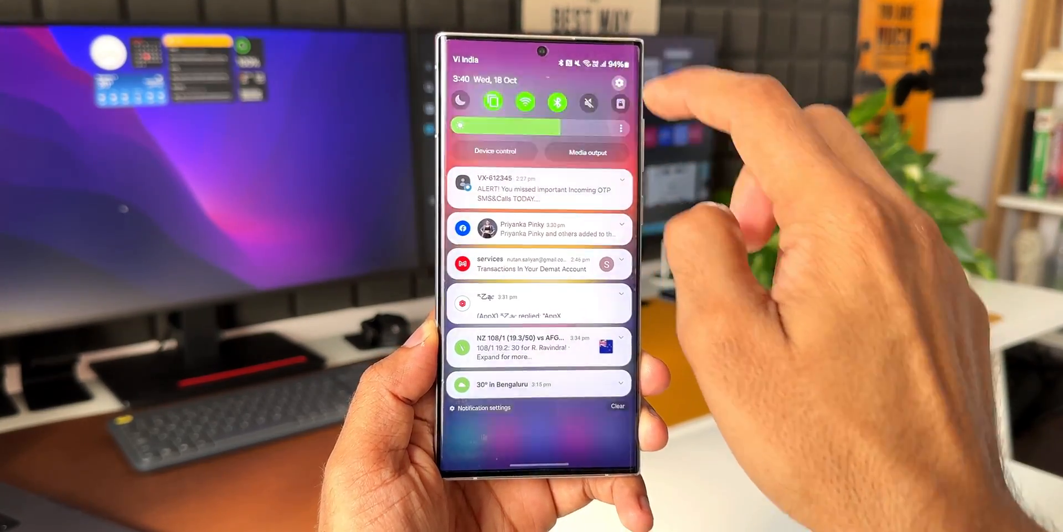
left_click(619, 82)
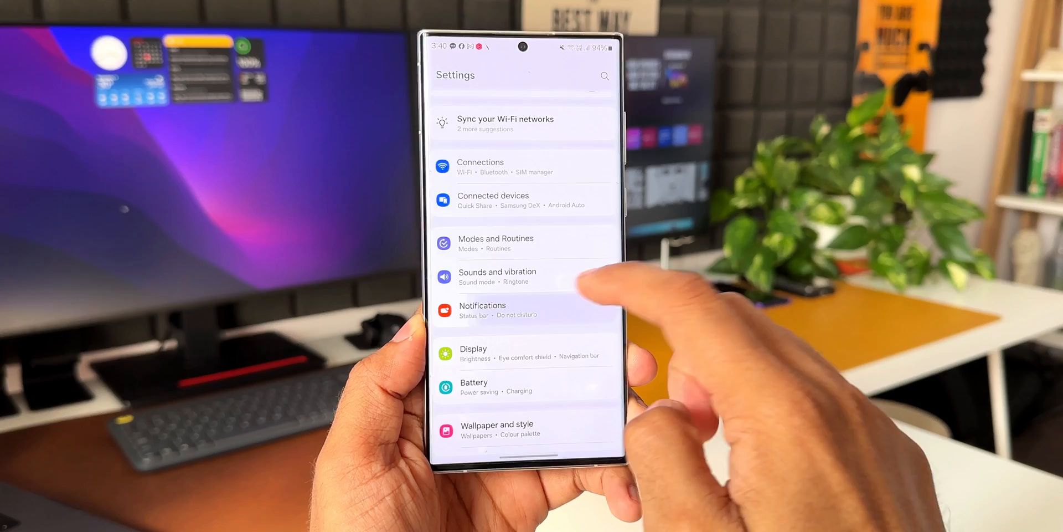
left_click(482, 310)
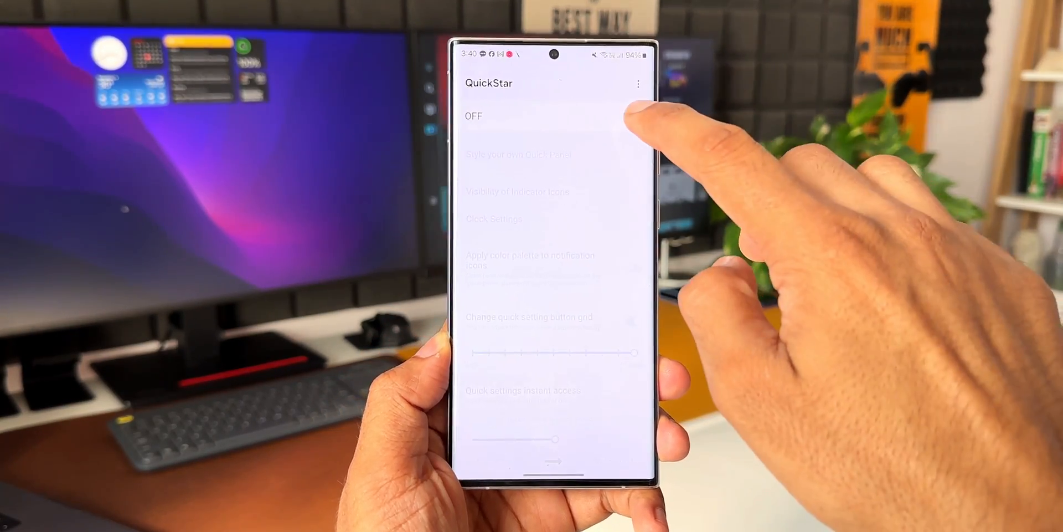
- Switch QuickStar ON and browse My Themes and Recommended Themes for the quick panel
left_click(625, 115)
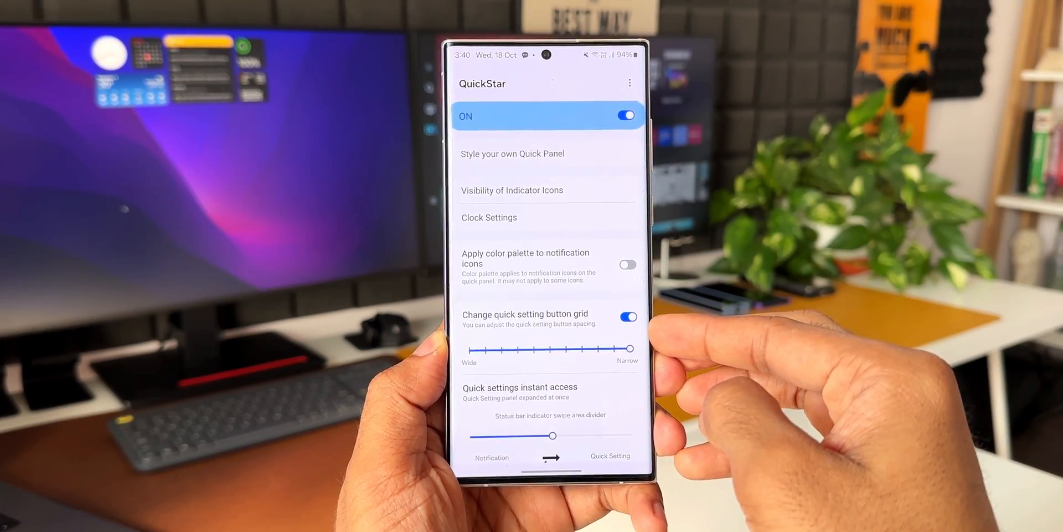
left_click(511, 153)
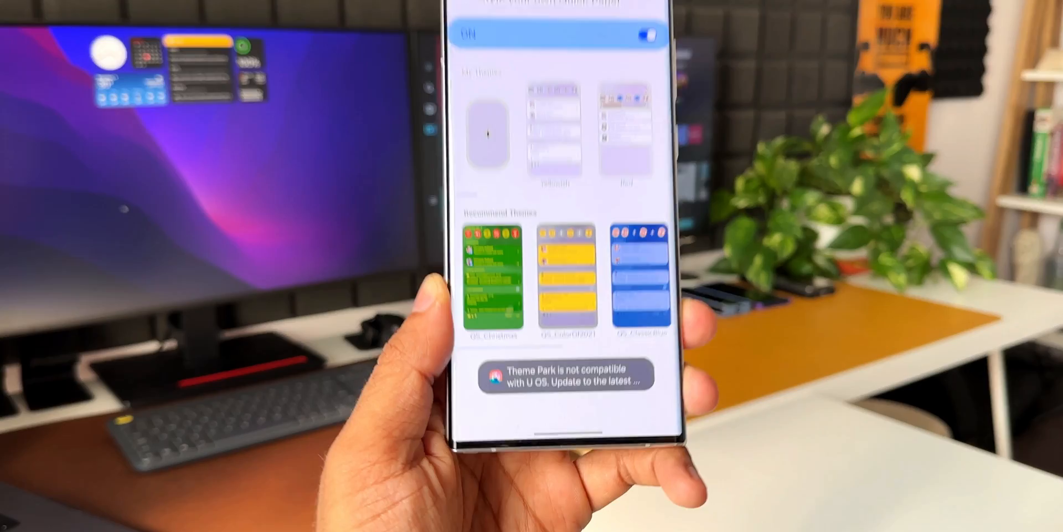
scroll("up", 3)
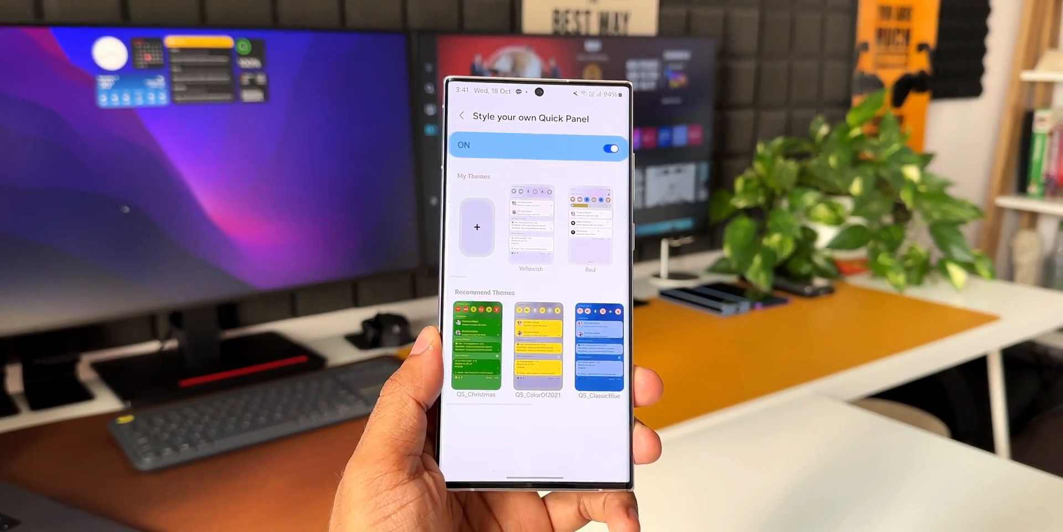
- Review the Visibility of Indicator Icons list from the main QuickStar menu
left_click(461, 116)
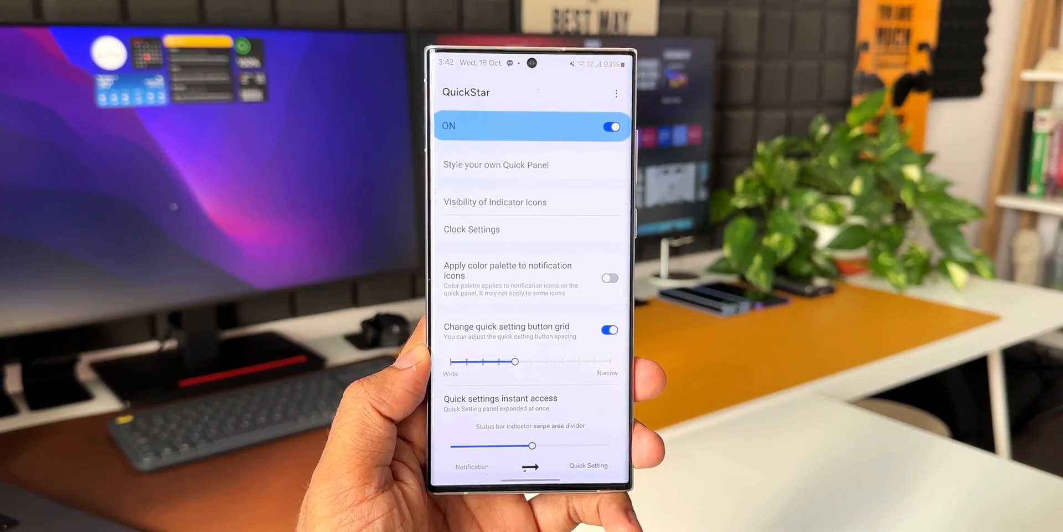
left_click(495, 201)
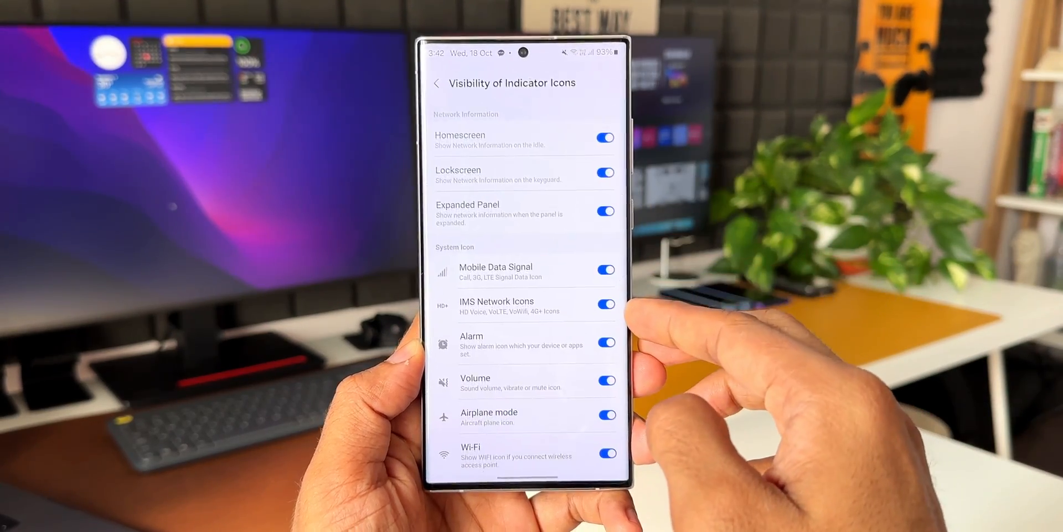
scroll("up", 3)
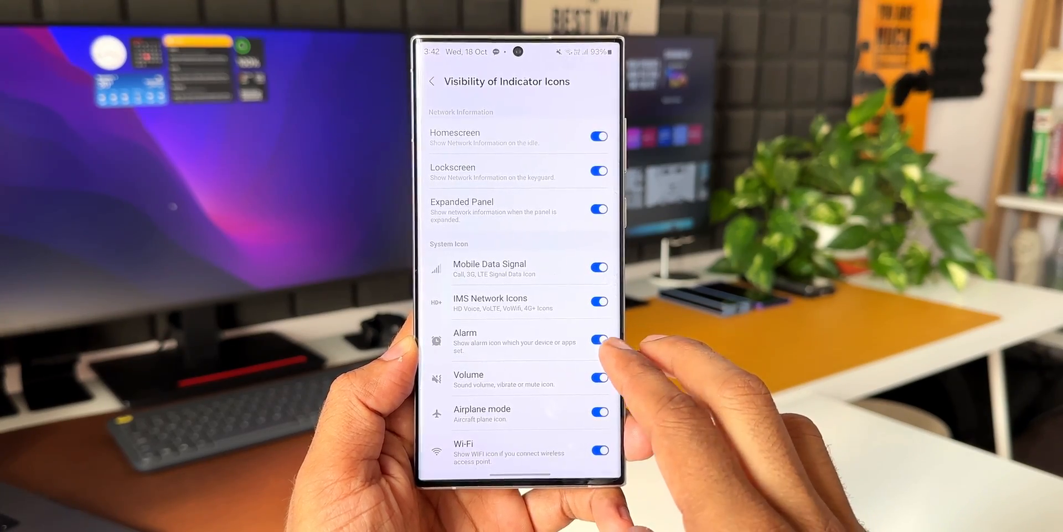
- Back at the QuickStar menu, enter Clock Settings for the status bar clock
left_click(432, 80)
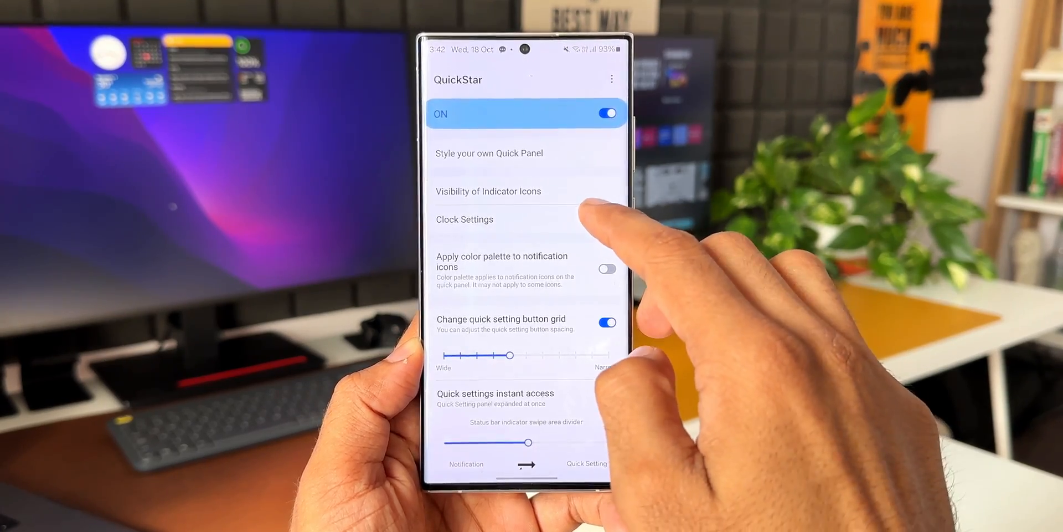
left_click(464, 219)
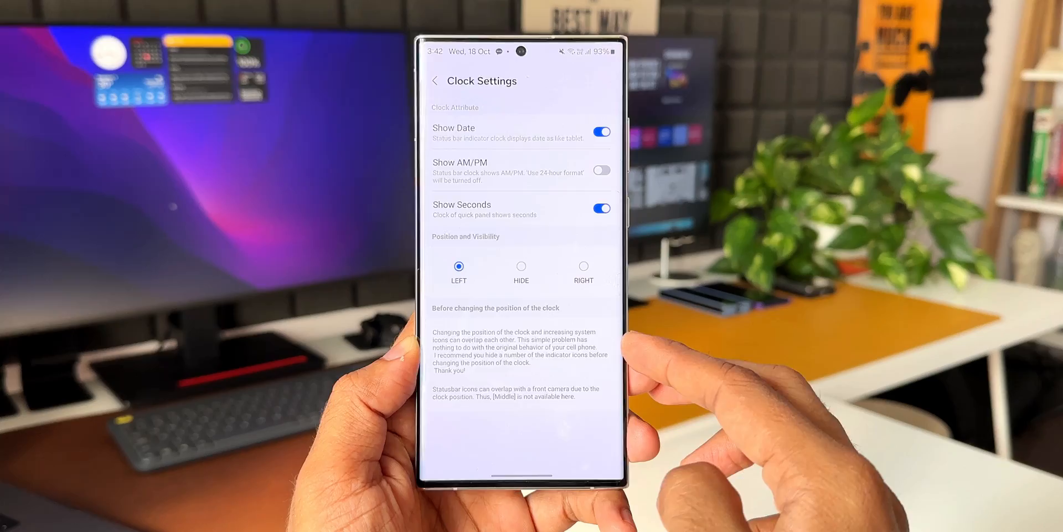
left_click(599, 171)
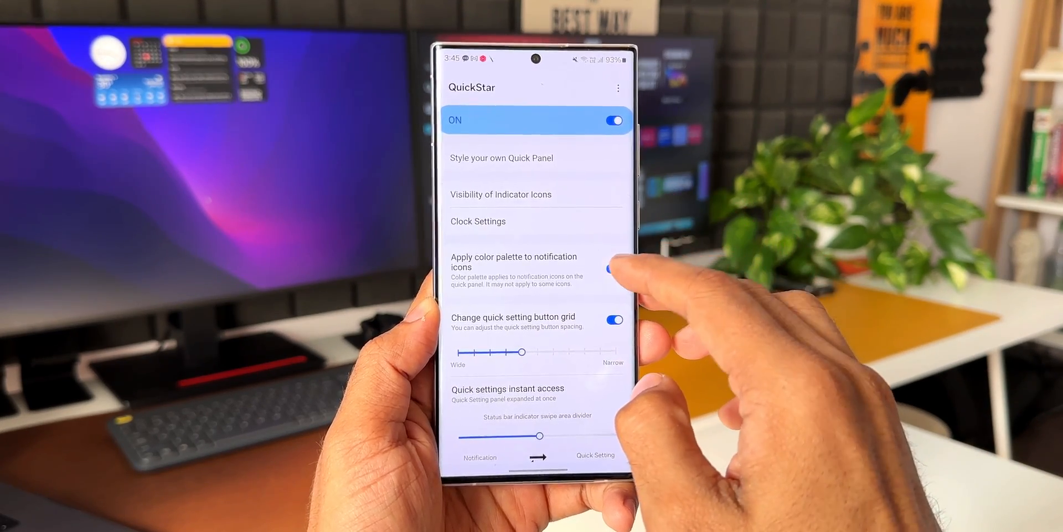
- Enable the colour palette for notification icons and slide the button grid toward Narrow
left_click(614, 269)
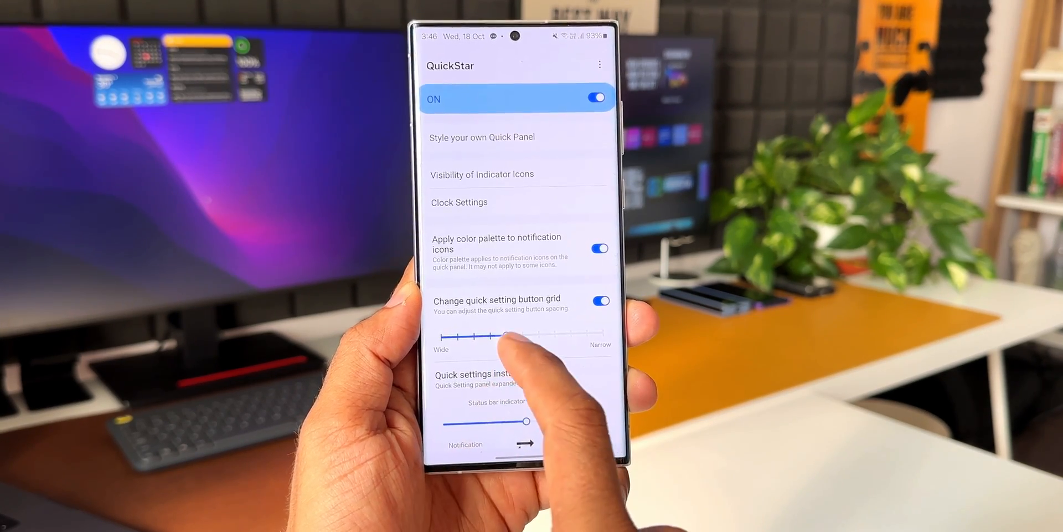
left_click_drag(515, 333, 590, 334)
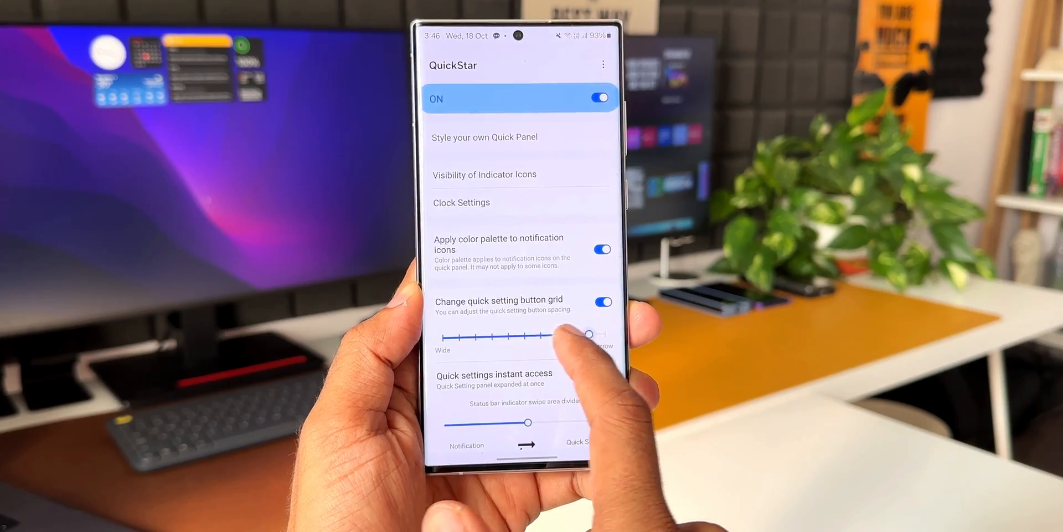